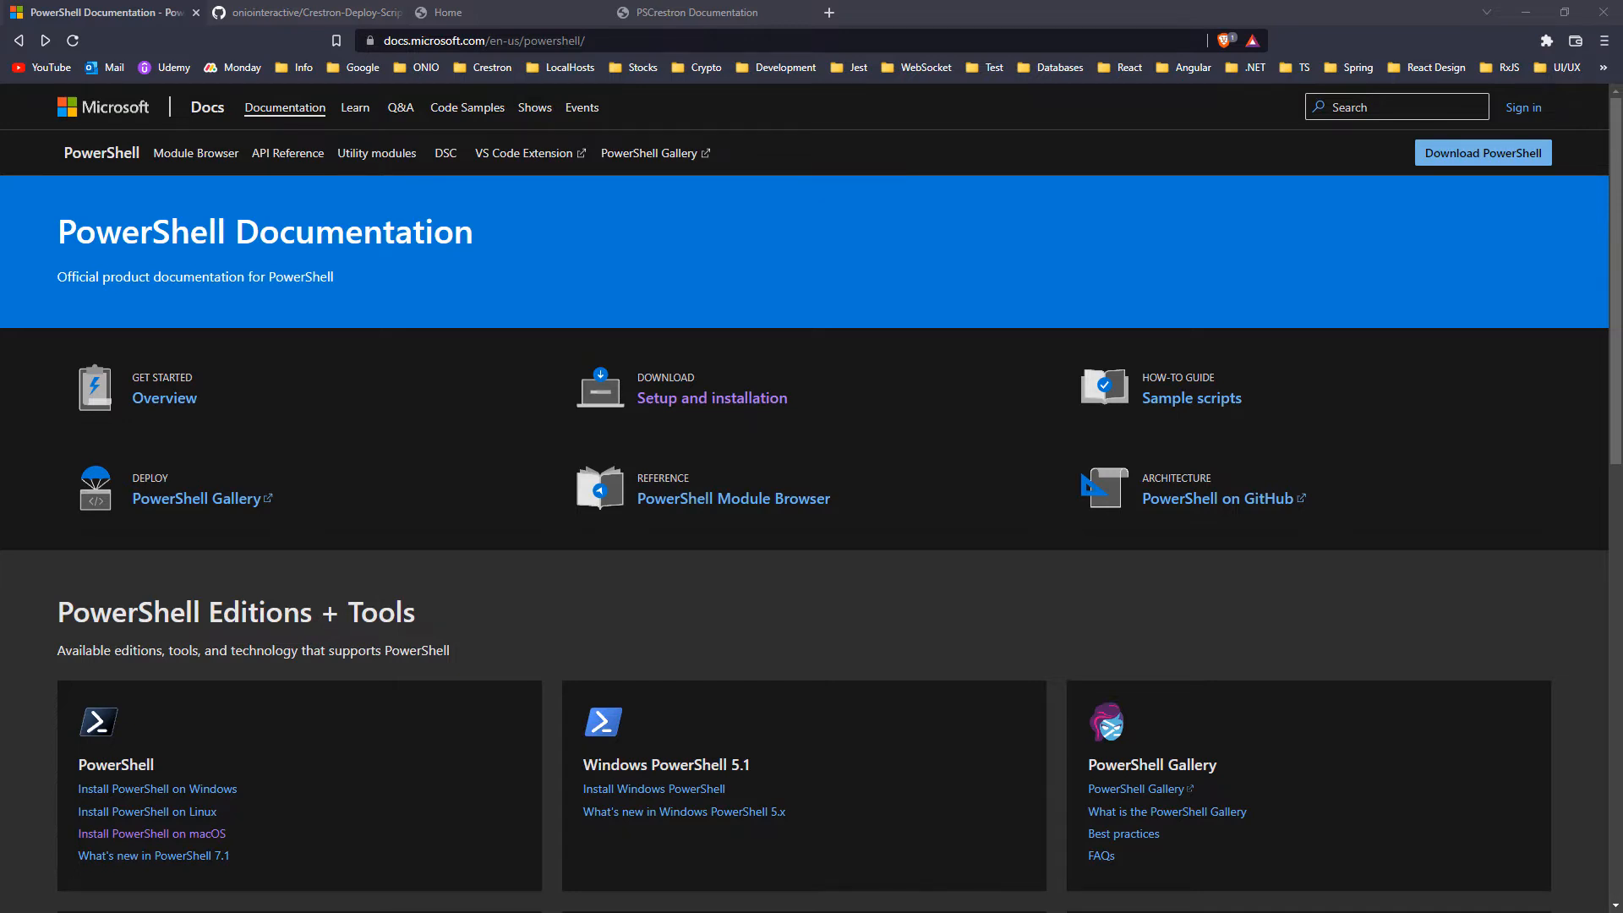
# Review the PowerShell Start menu results and return to the 'How to run a script' folder.
pyautogui.click(301, 12)
pyautogui.write('powershell')
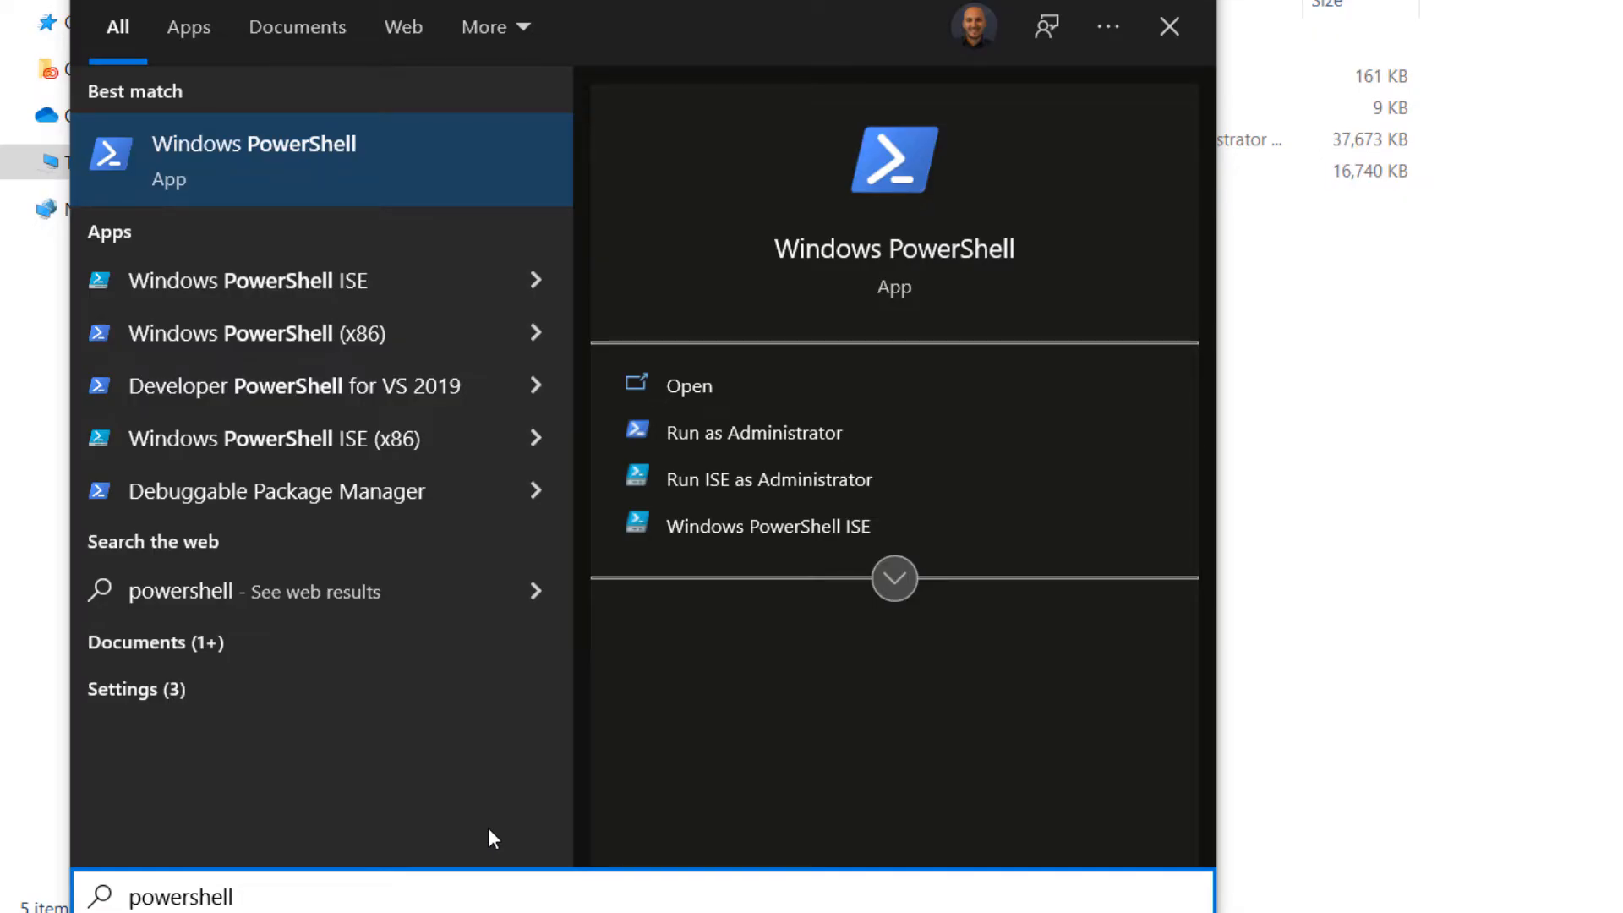
pyautogui.moveTo(829, 526)
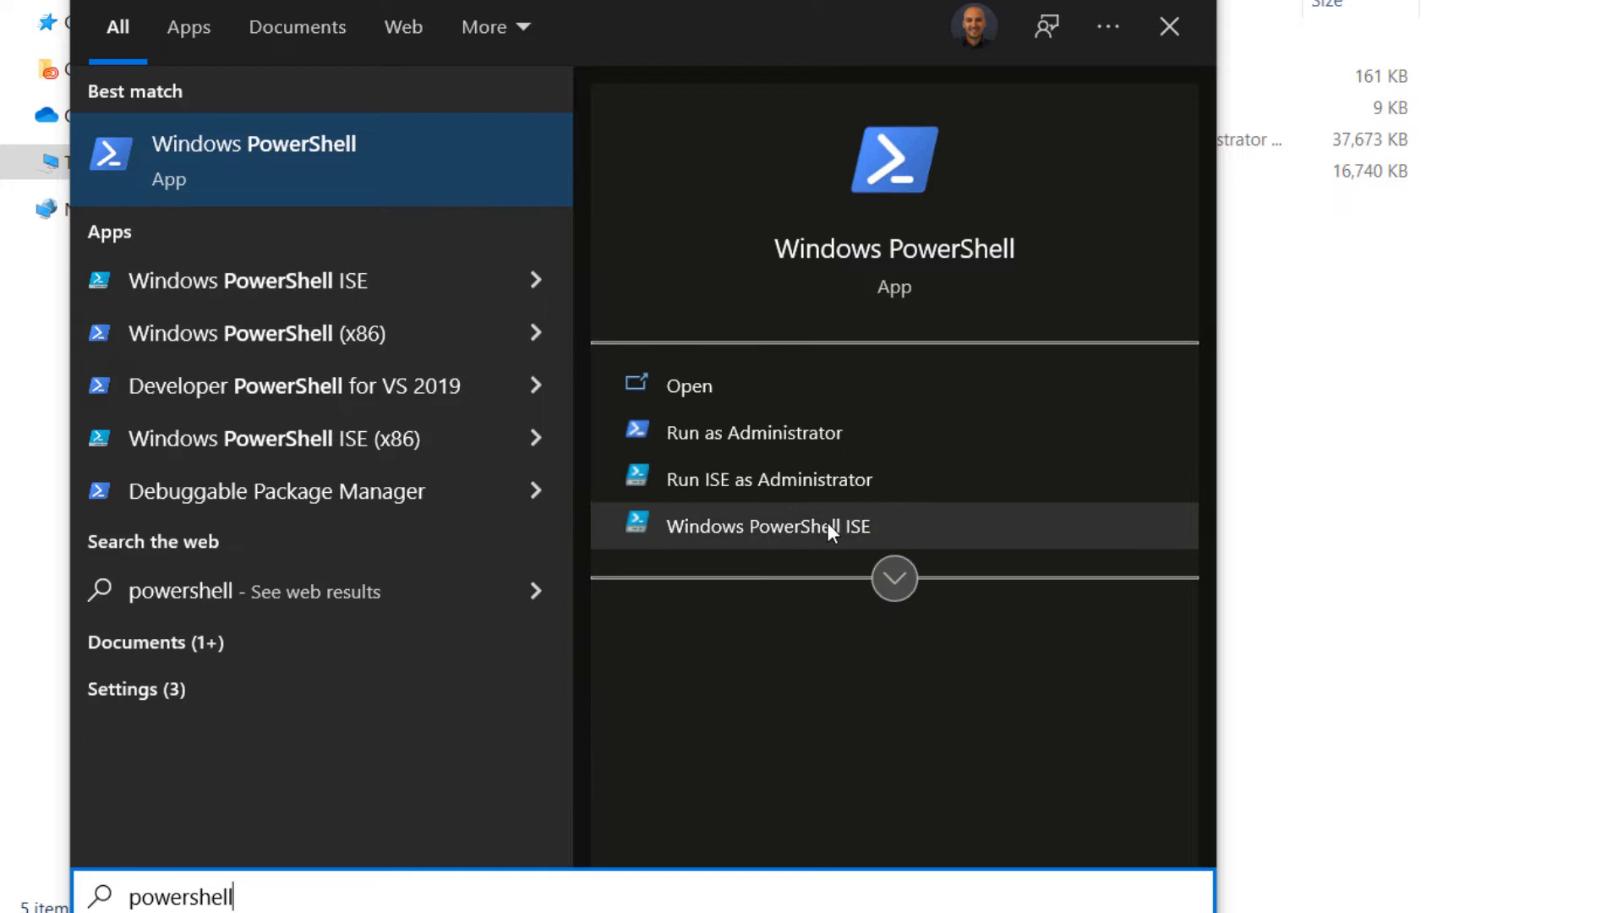
pyautogui.moveTo(867, 492)
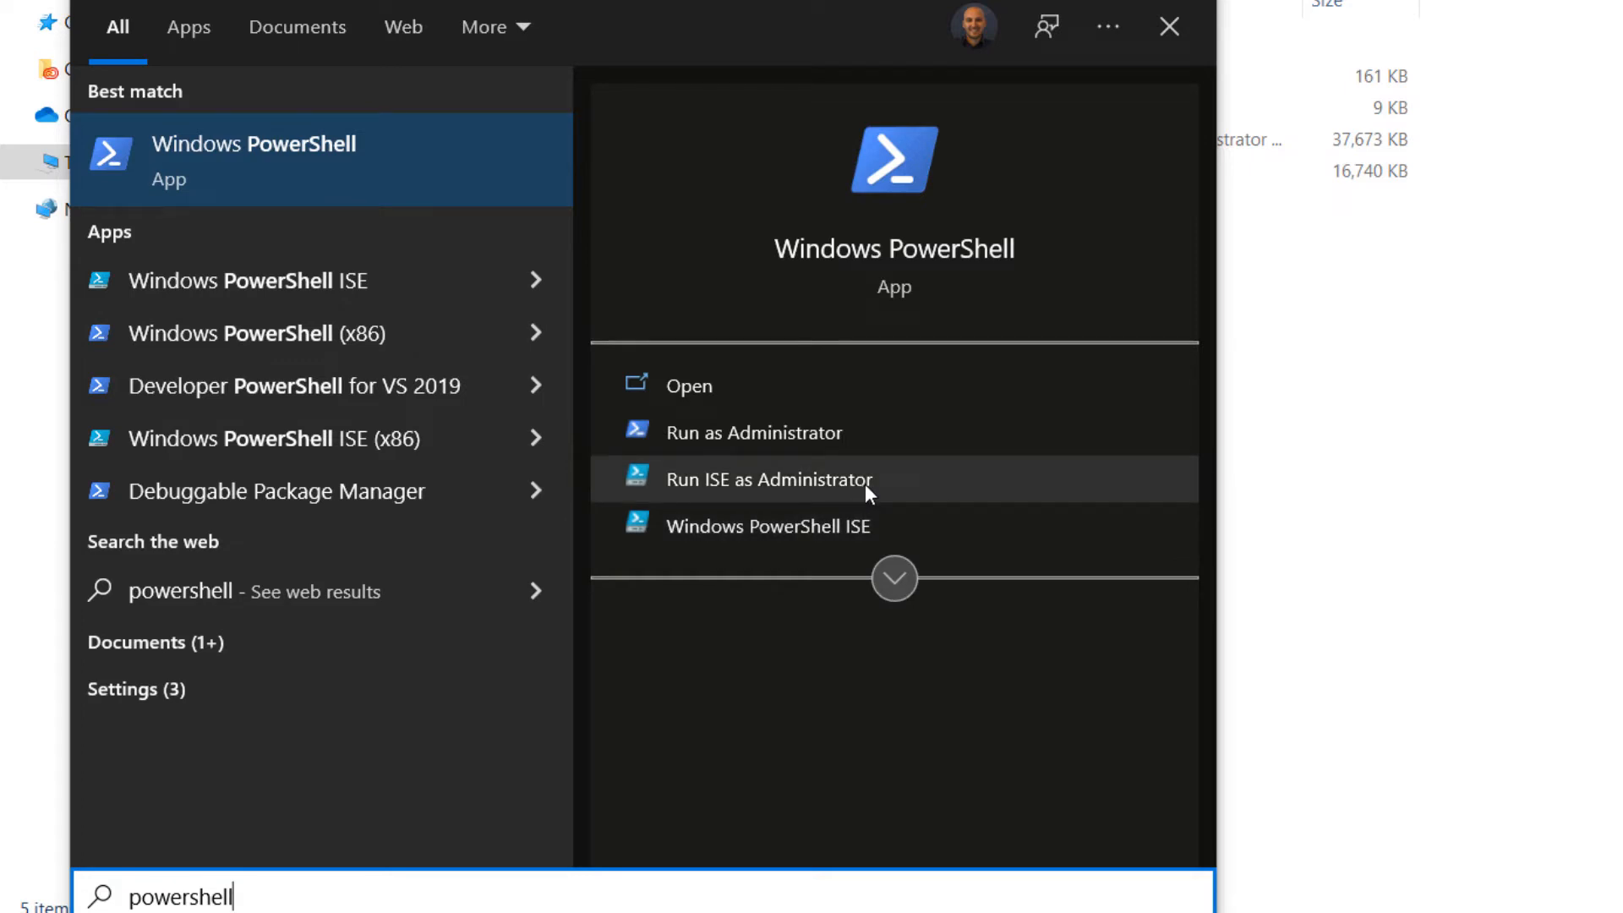
pyautogui.moveTo(950, 487)
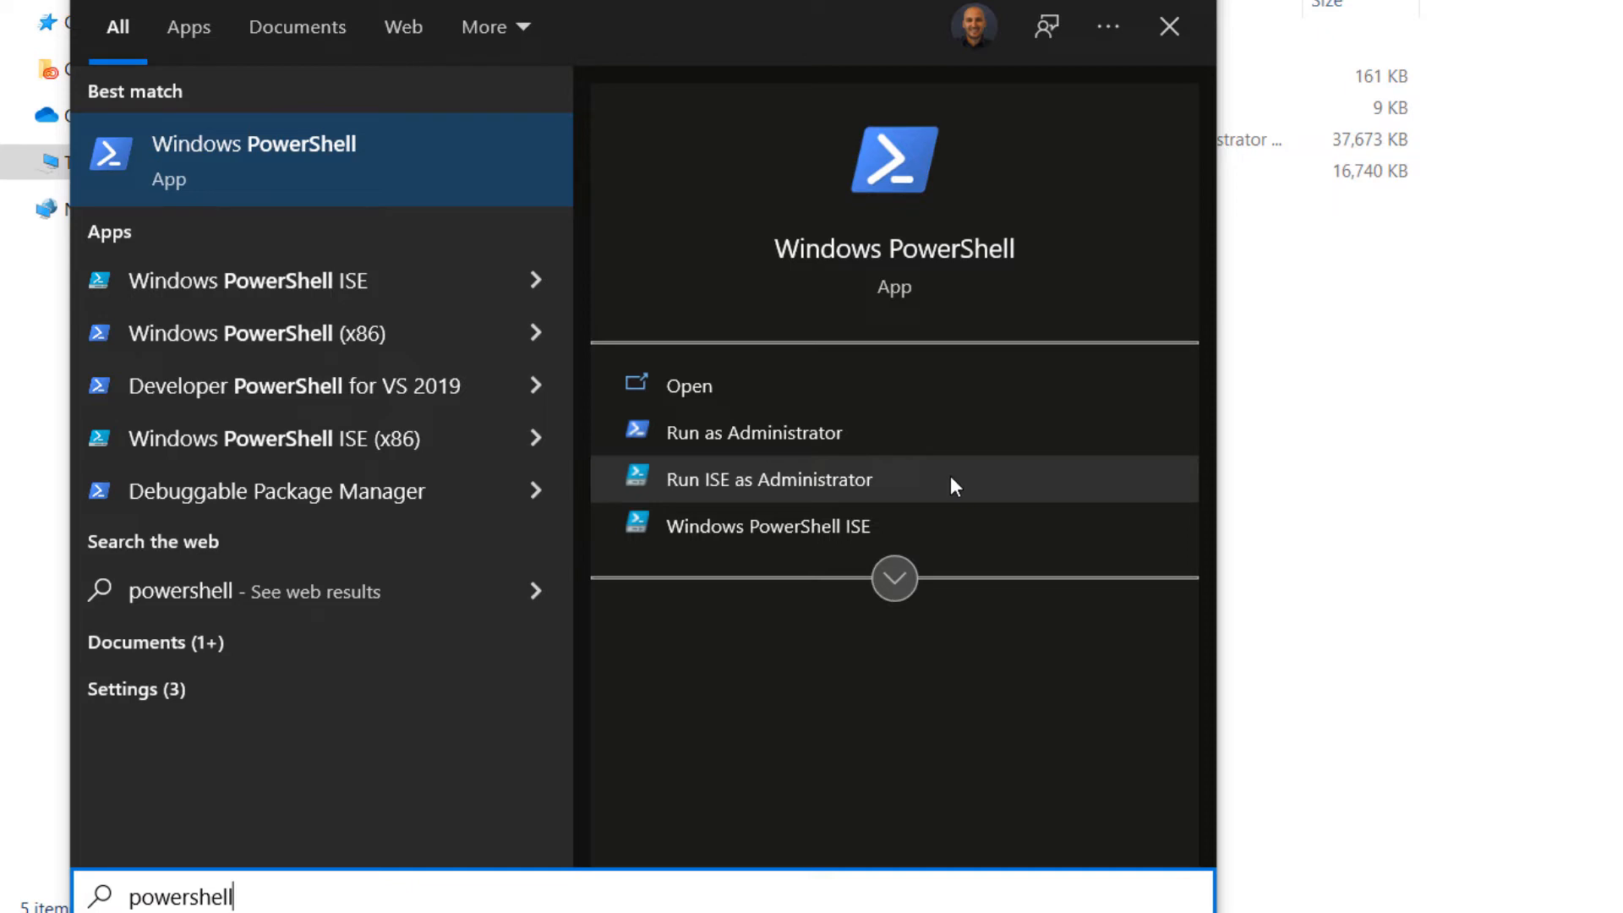
pyautogui.click(769, 479)
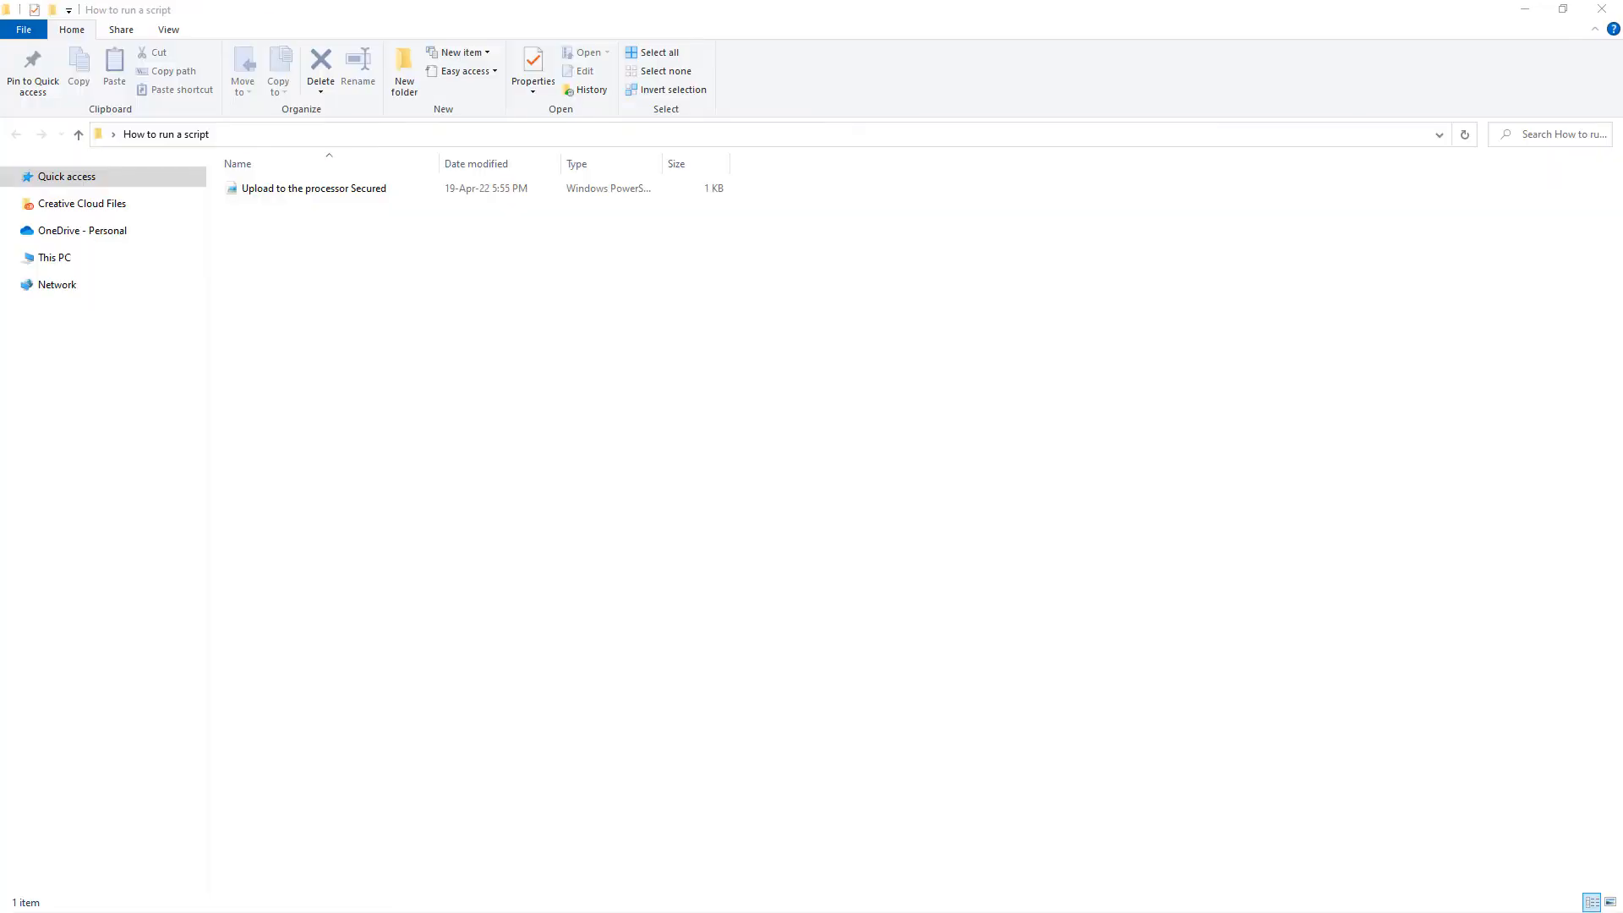
# Select 'Upload to the processor Secured' and bring up its context menu.
pyautogui.click(314, 188)
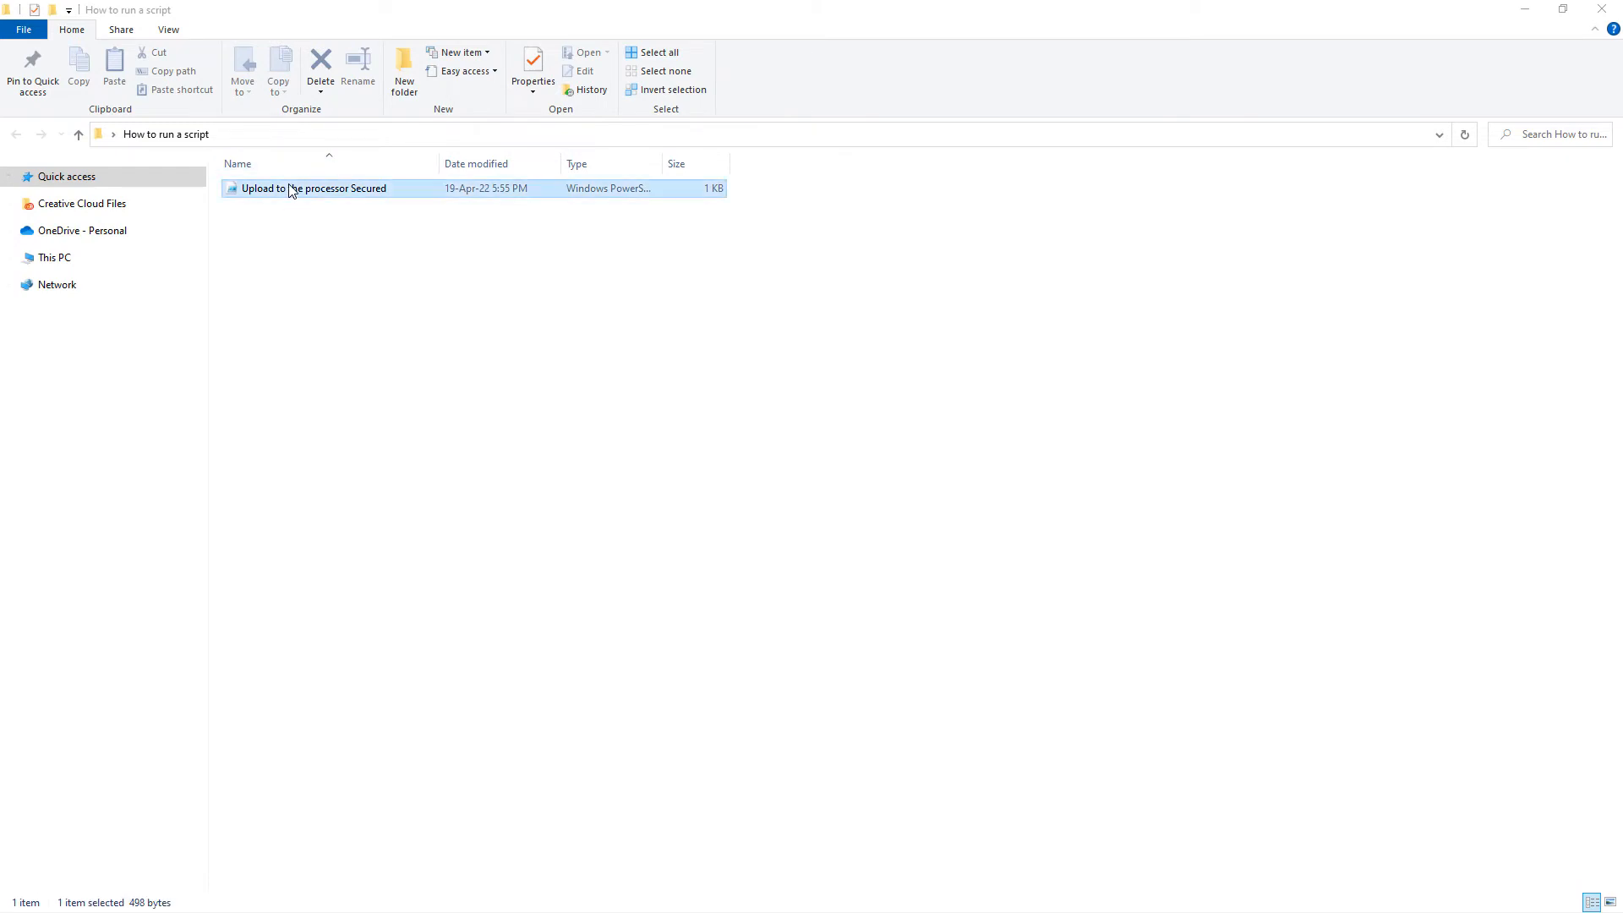
pyautogui.rightClick(311, 188)
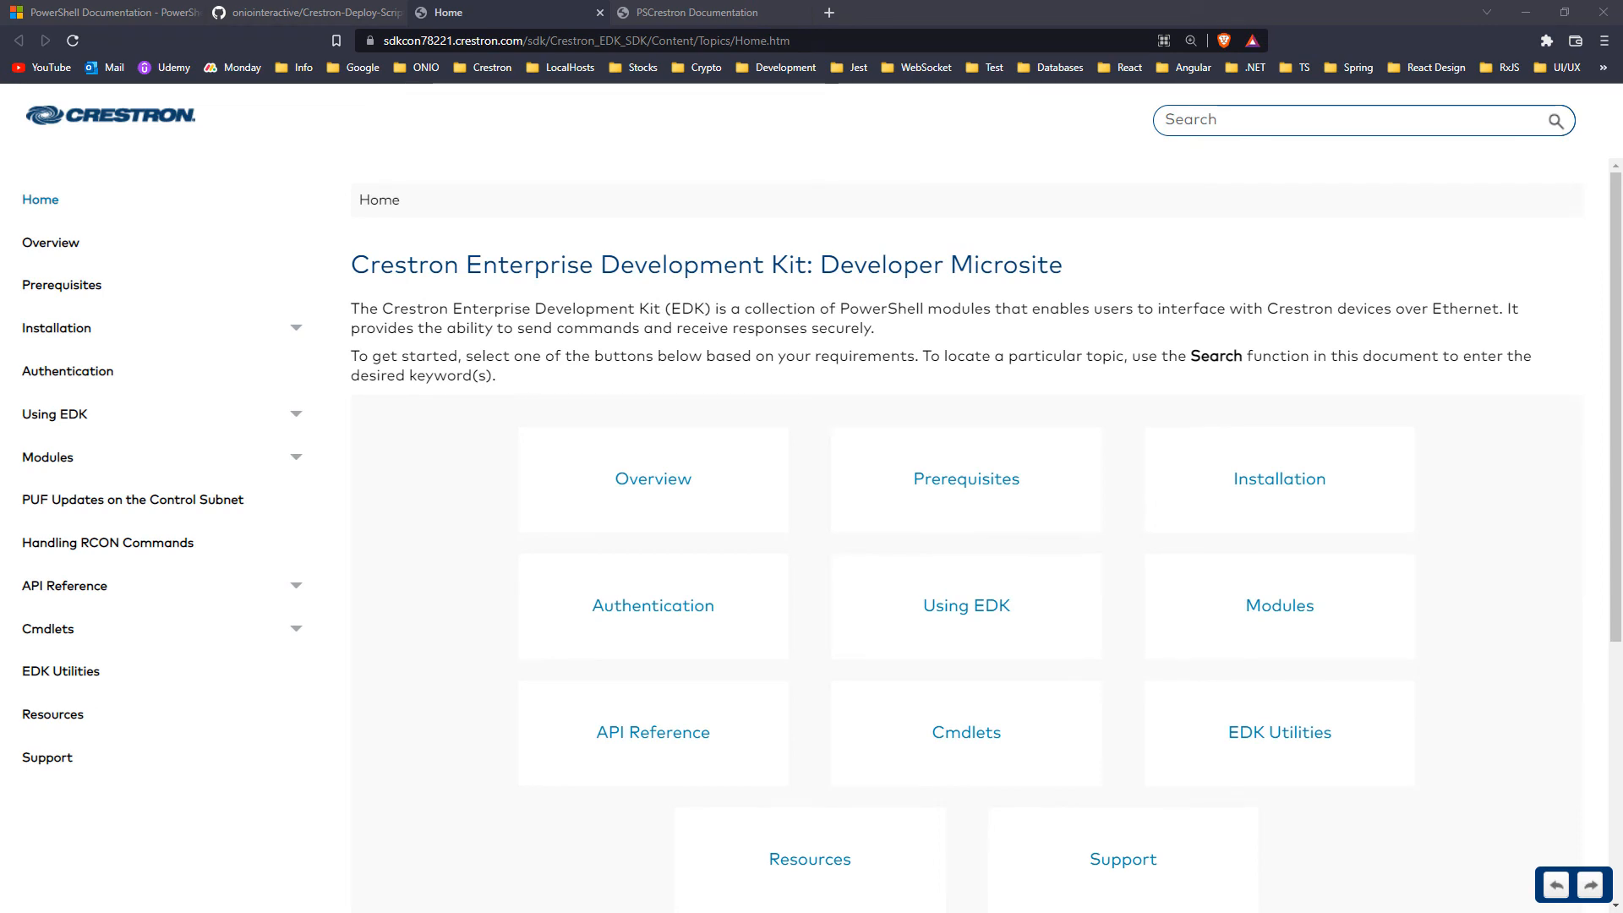
# View the PSCrestron cmdlet list down to Open-CrestronPersistentPort.
pyautogui.click(693, 12)
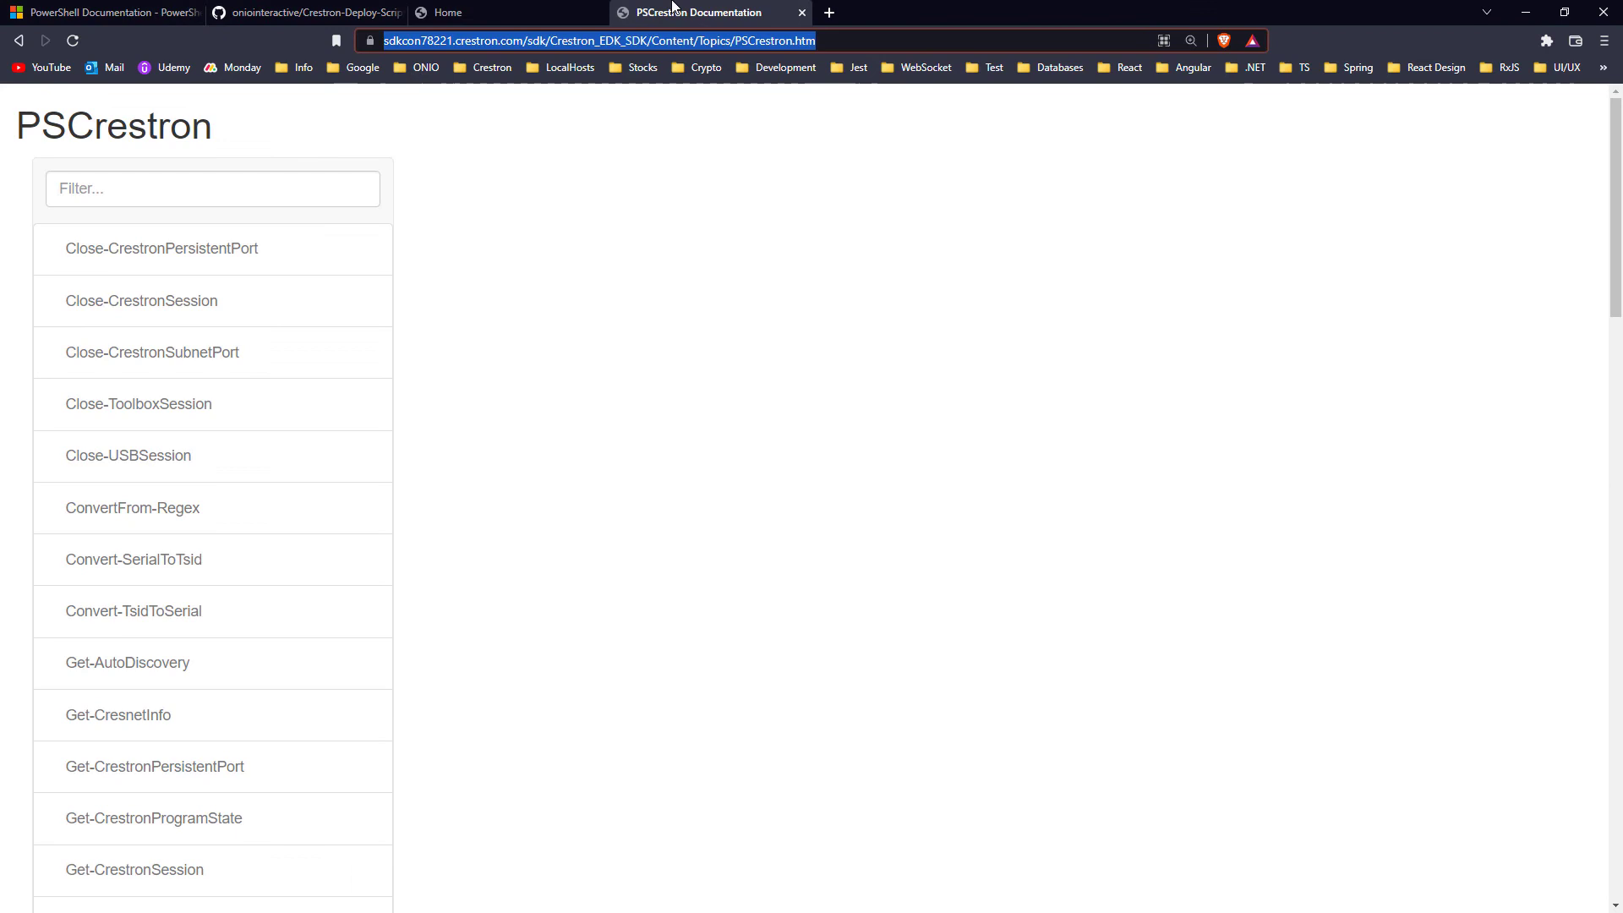
pyautogui.scroll(-3)
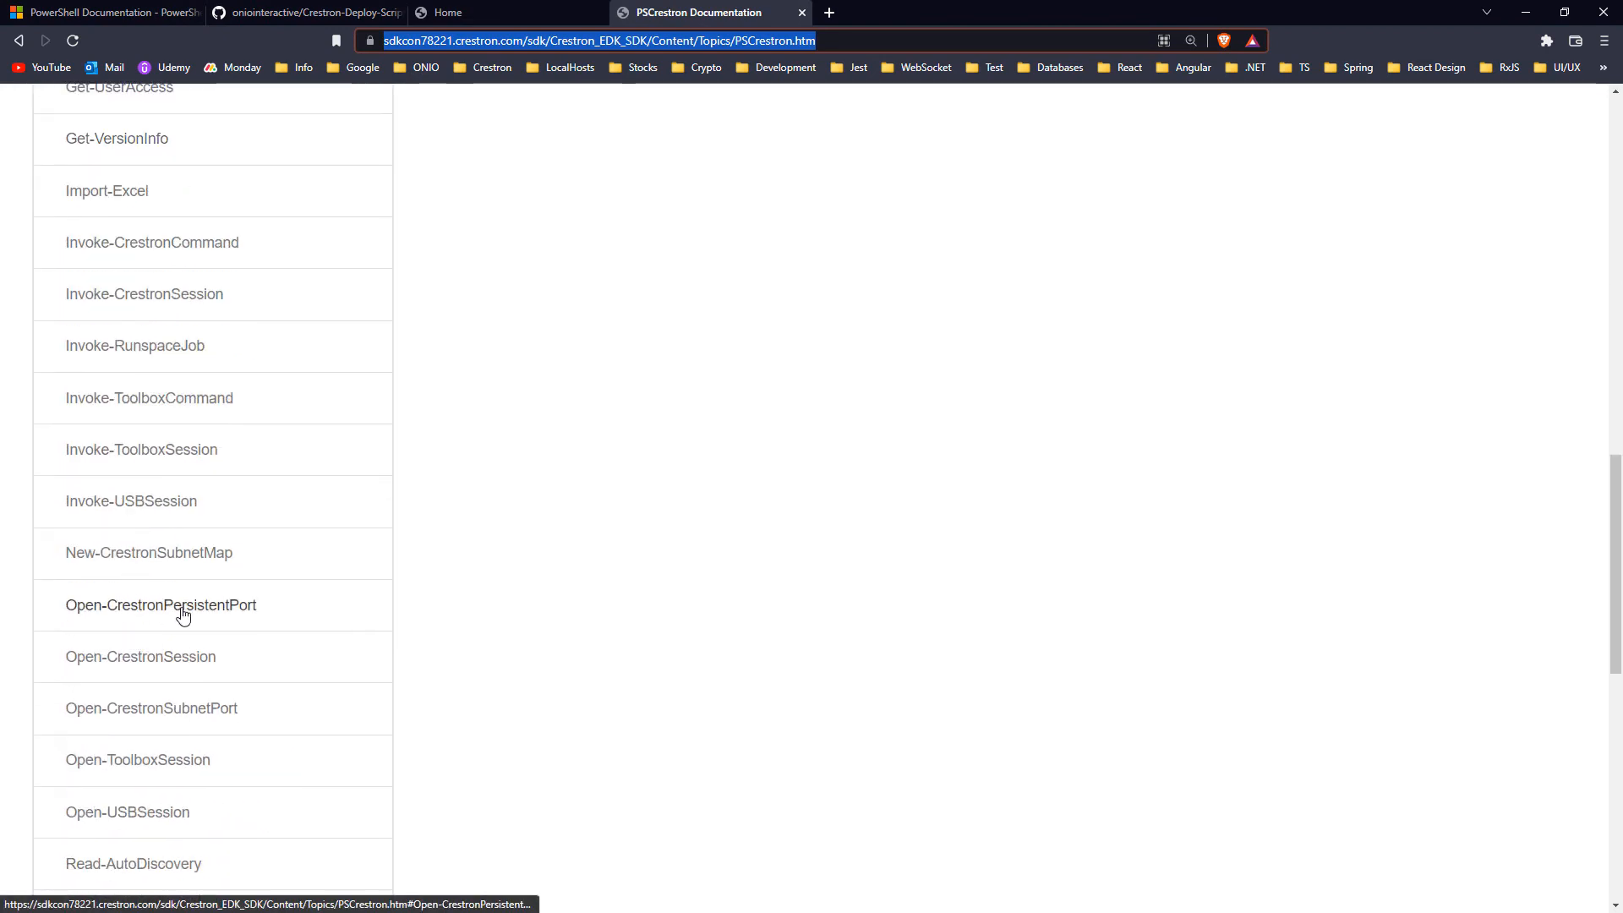